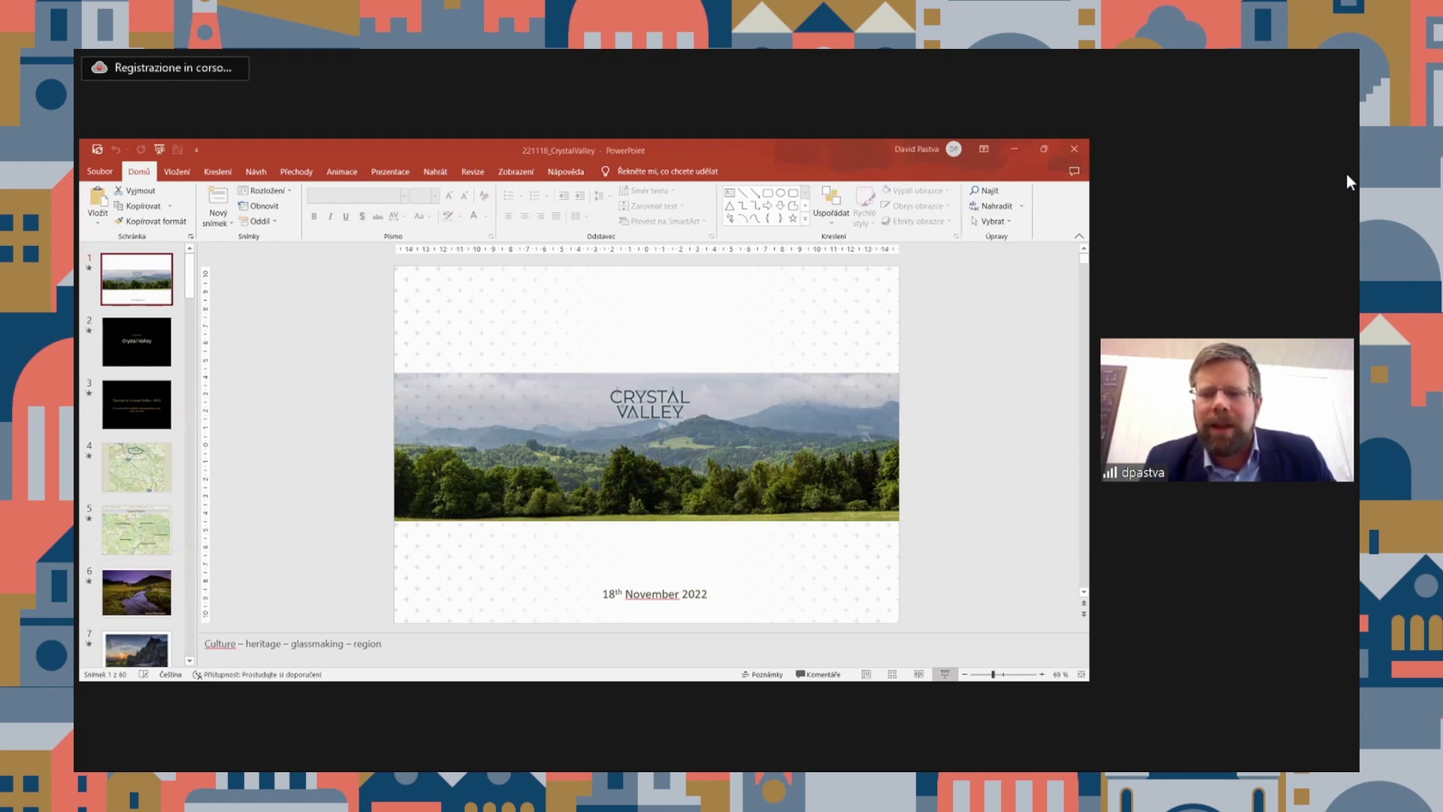
Step: Show slide 3, 'Tourism in Crystal Valley: 2019', leaving the title slide
click(137, 403)
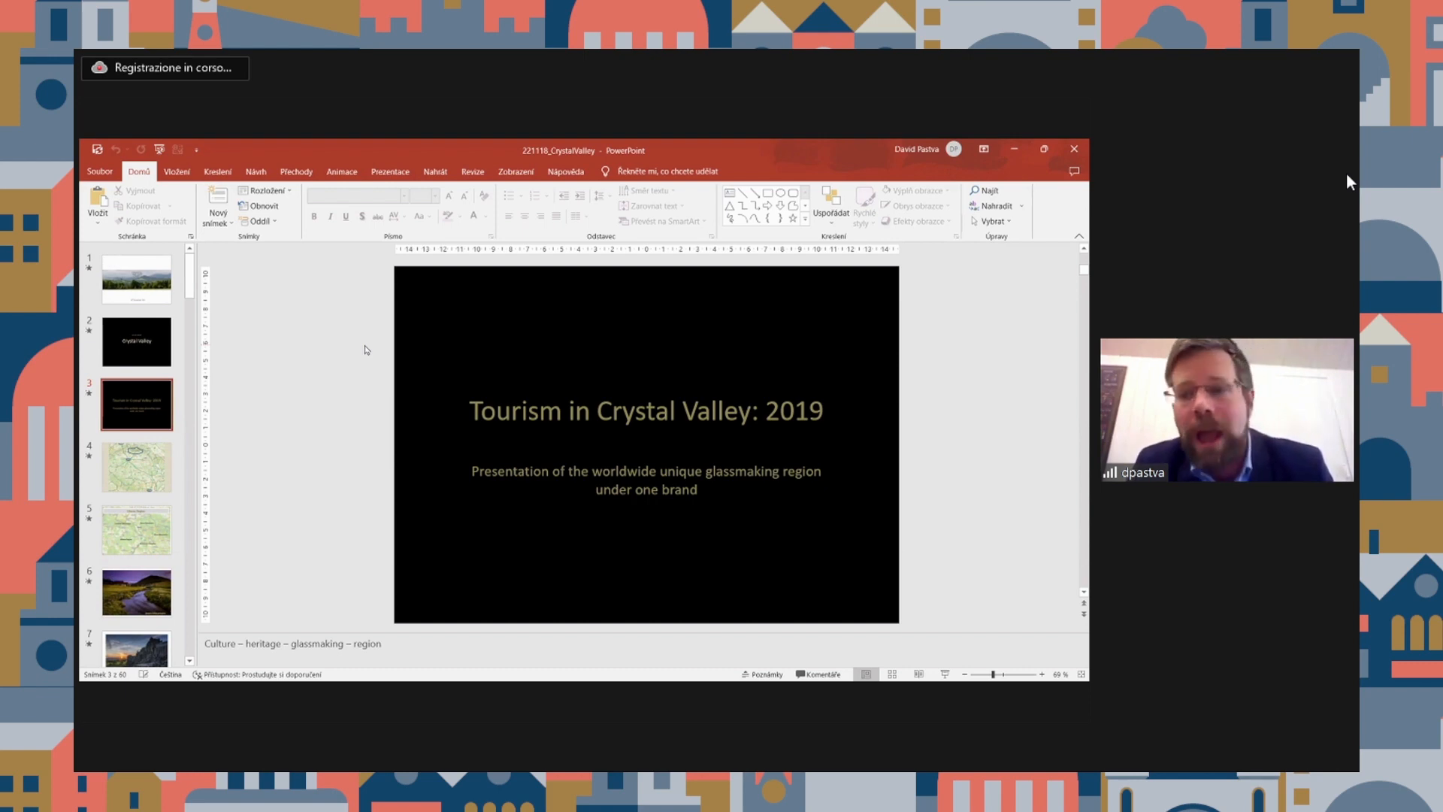
Step: Show slide 5, the Liberec Region map with the Lusatian, Jizera and Giant Mountains
click(137, 466)
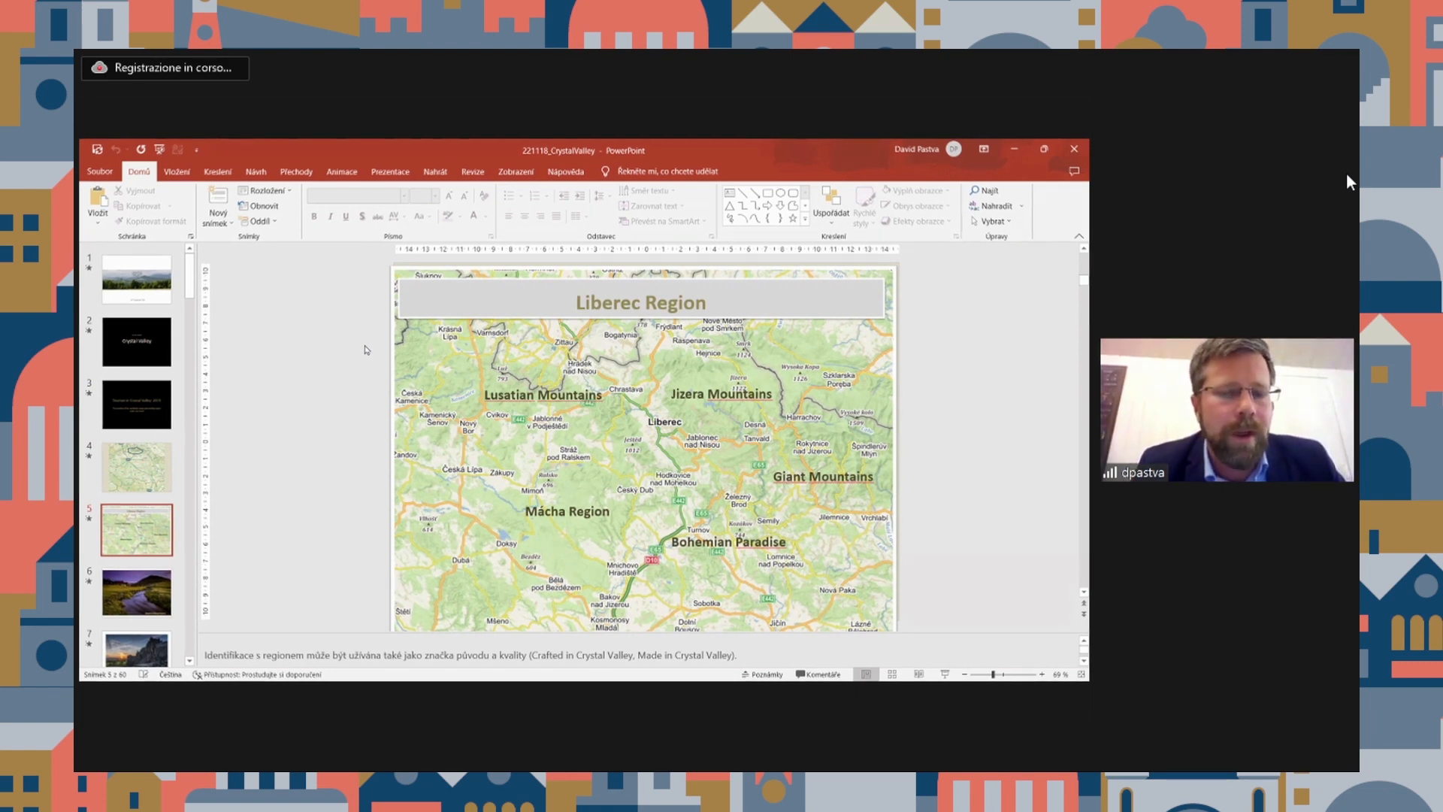
Step: Show slide 11, the Crystal Valley glassmaking map with bullets on glass and jewelry companies
click(136, 591)
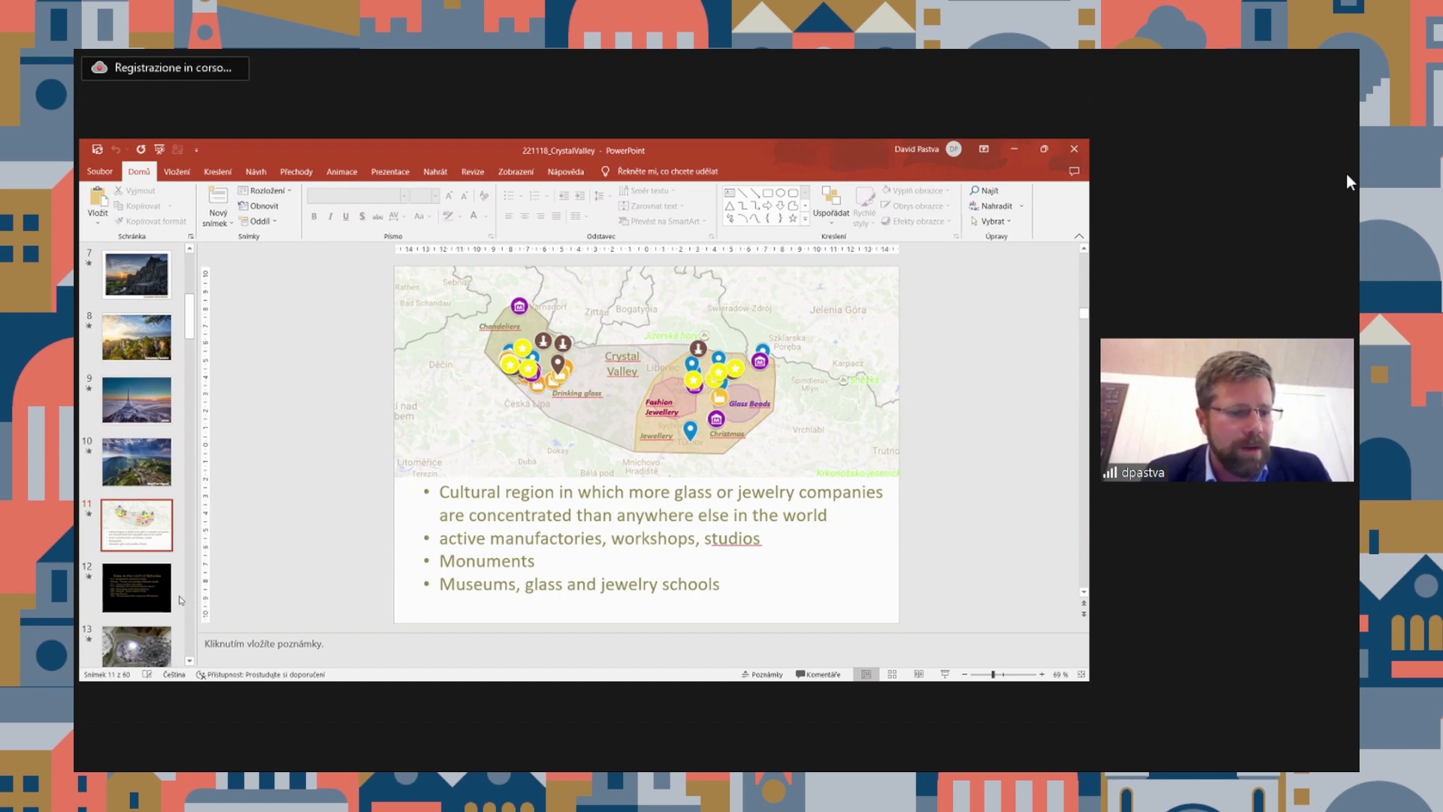
Step: Show slide 15, the 'Crystal Valley today' section title
click(135, 588)
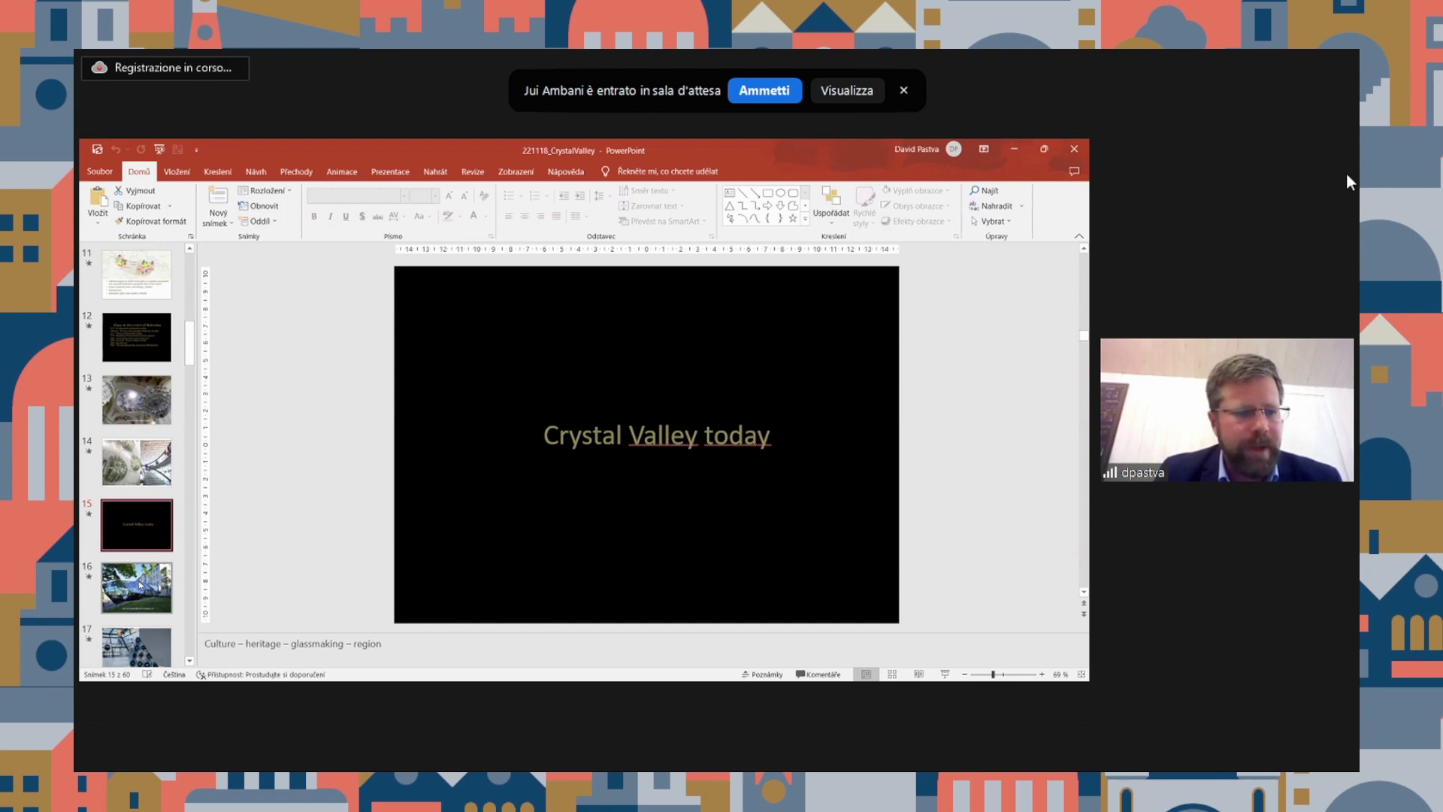
Step: Show slide 19, the photo of visitors watching glassmakers at the furnaces
click(135, 588)
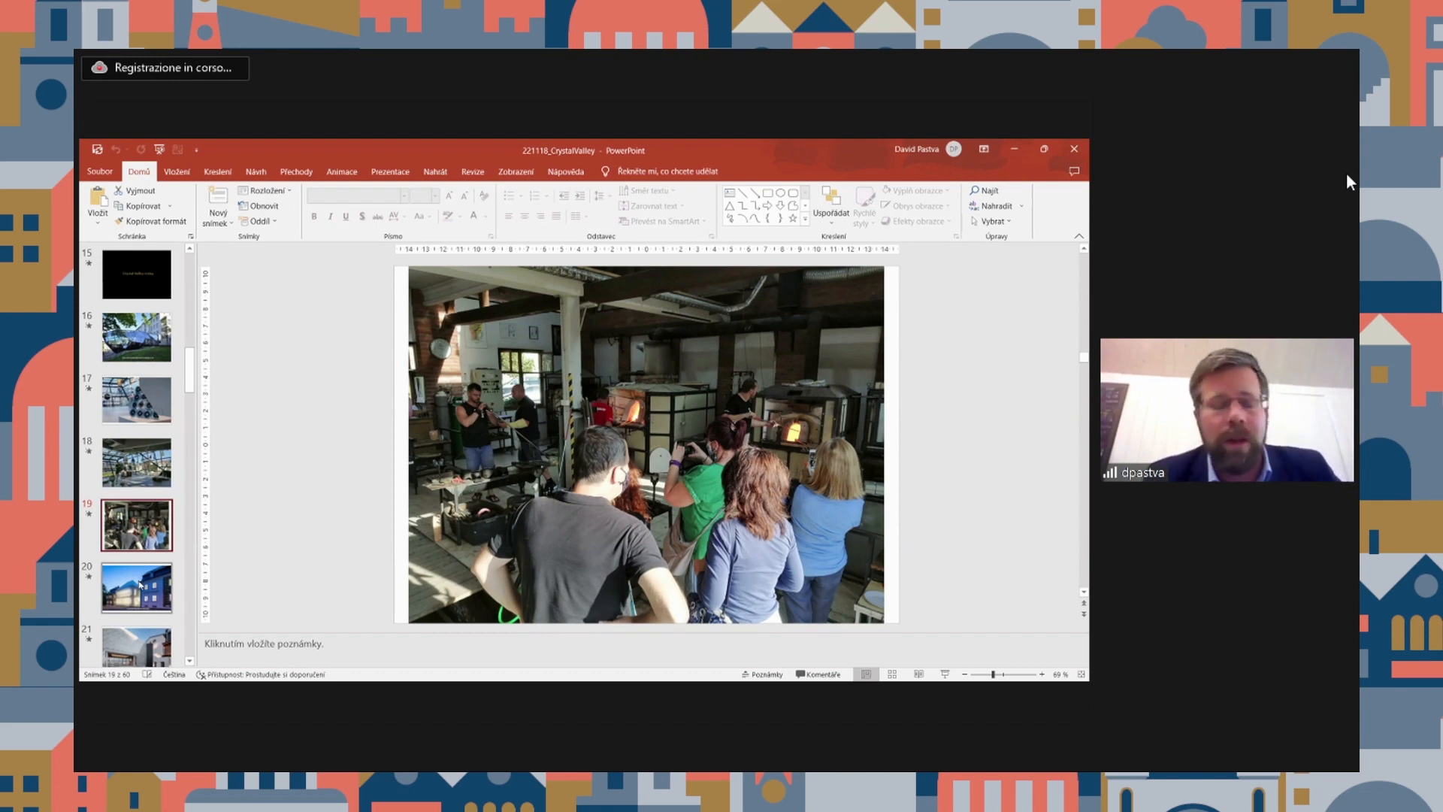
Step: Advance past the beer hall photo to slide 27, 'Nový Bor, IGS 2012, Hans van Bentem'
click(135, 588)
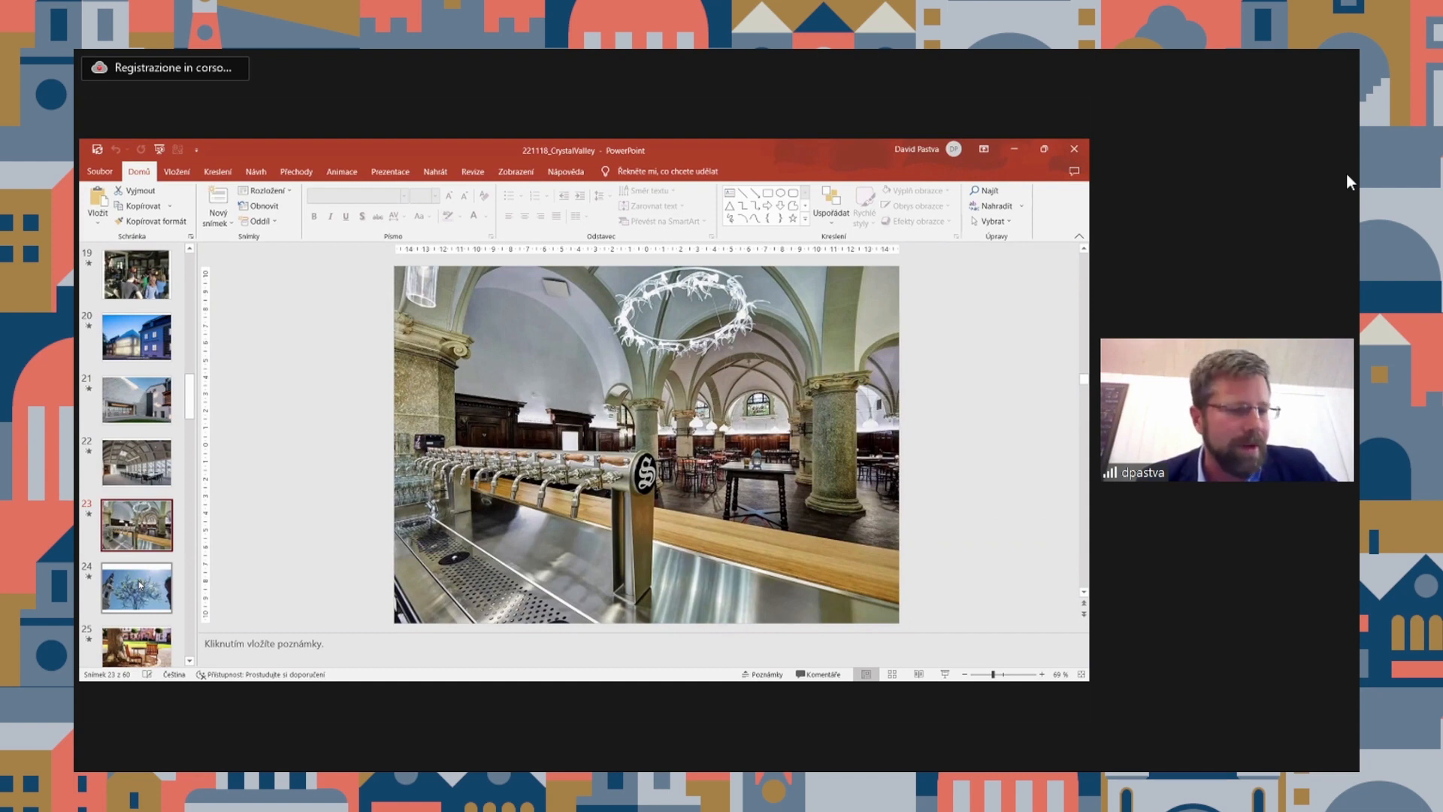
click(137, 588)
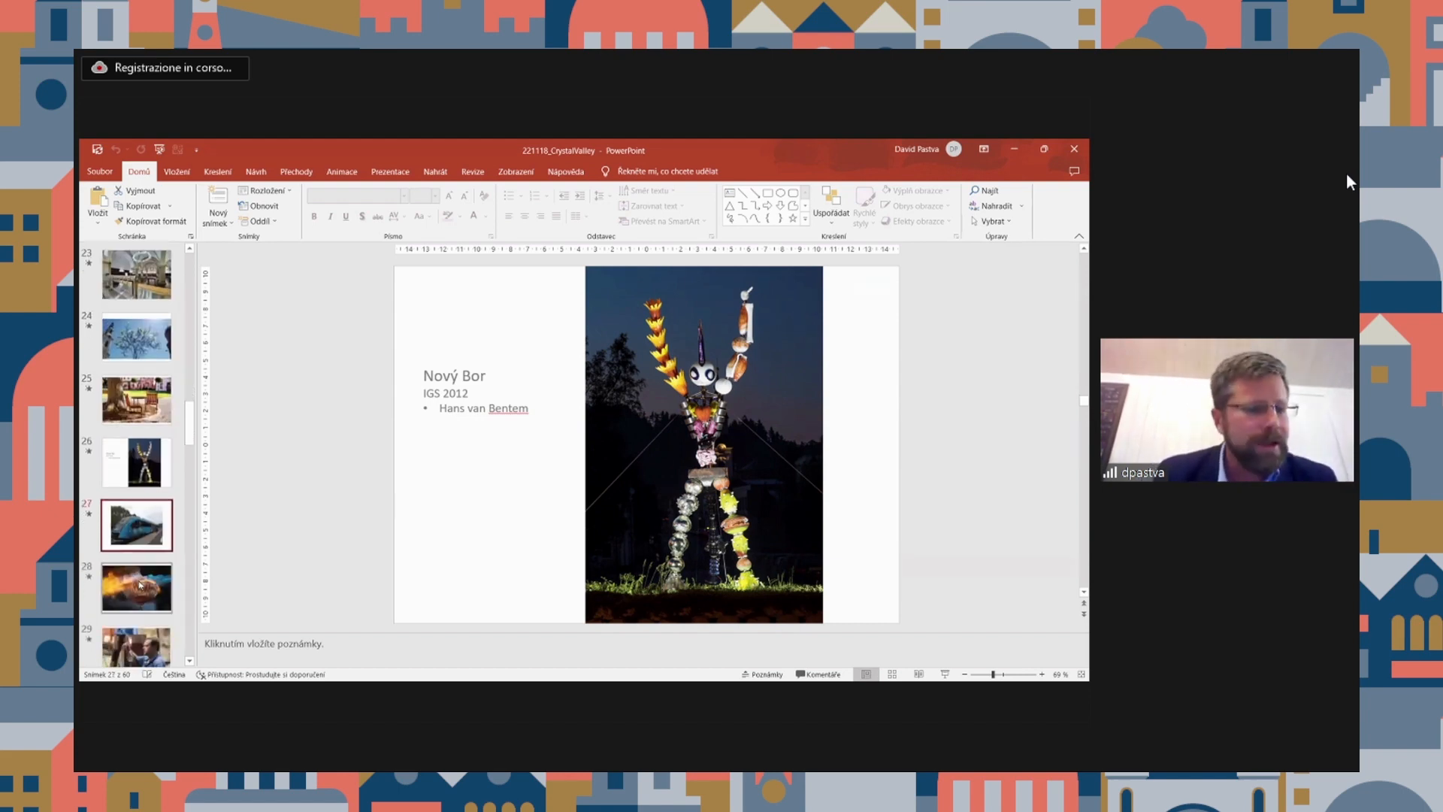
Step: Advance past the Crystal Valley Train and glassblower slides to slide 33, the old brick glassworks workshop
click(136, 523)
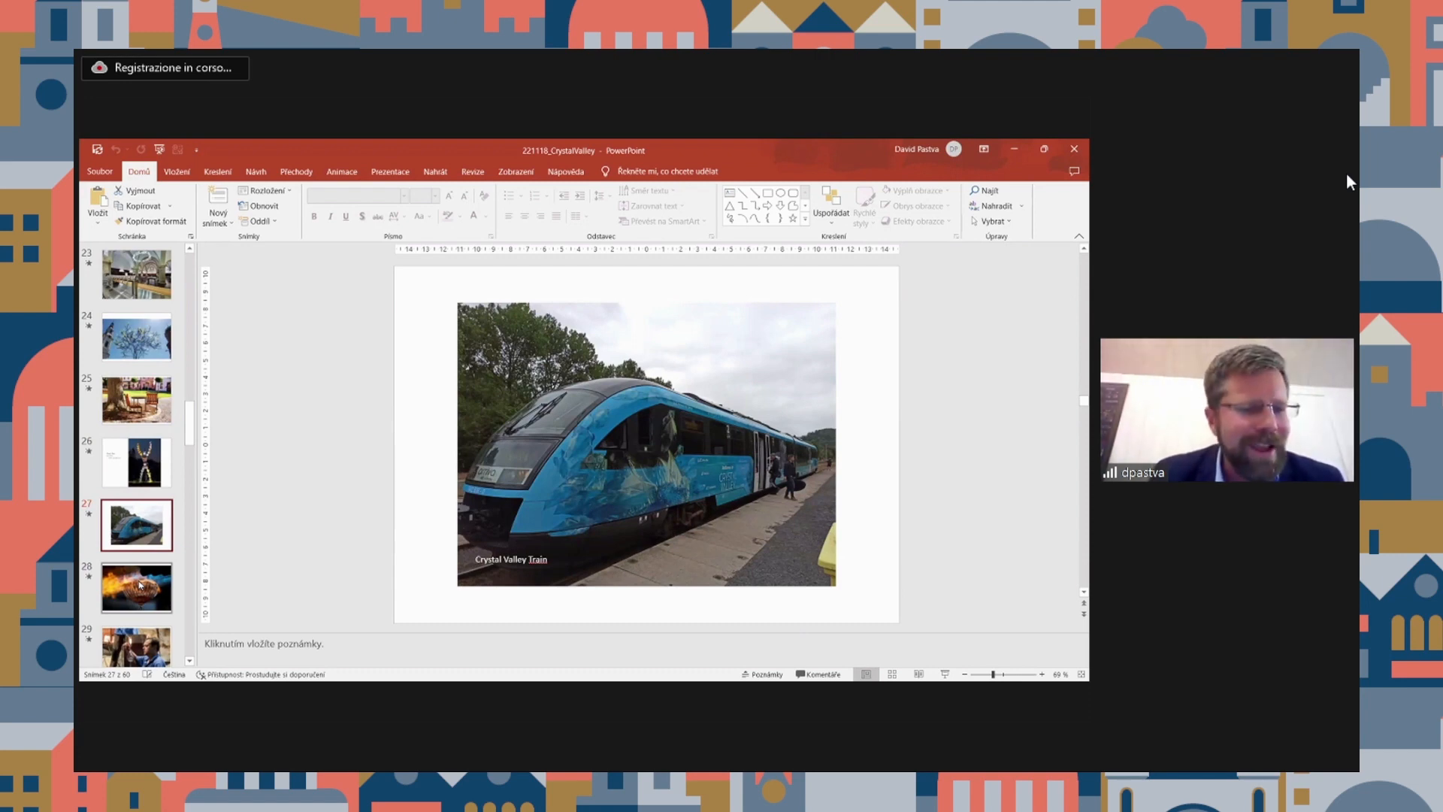
click(137, 588)
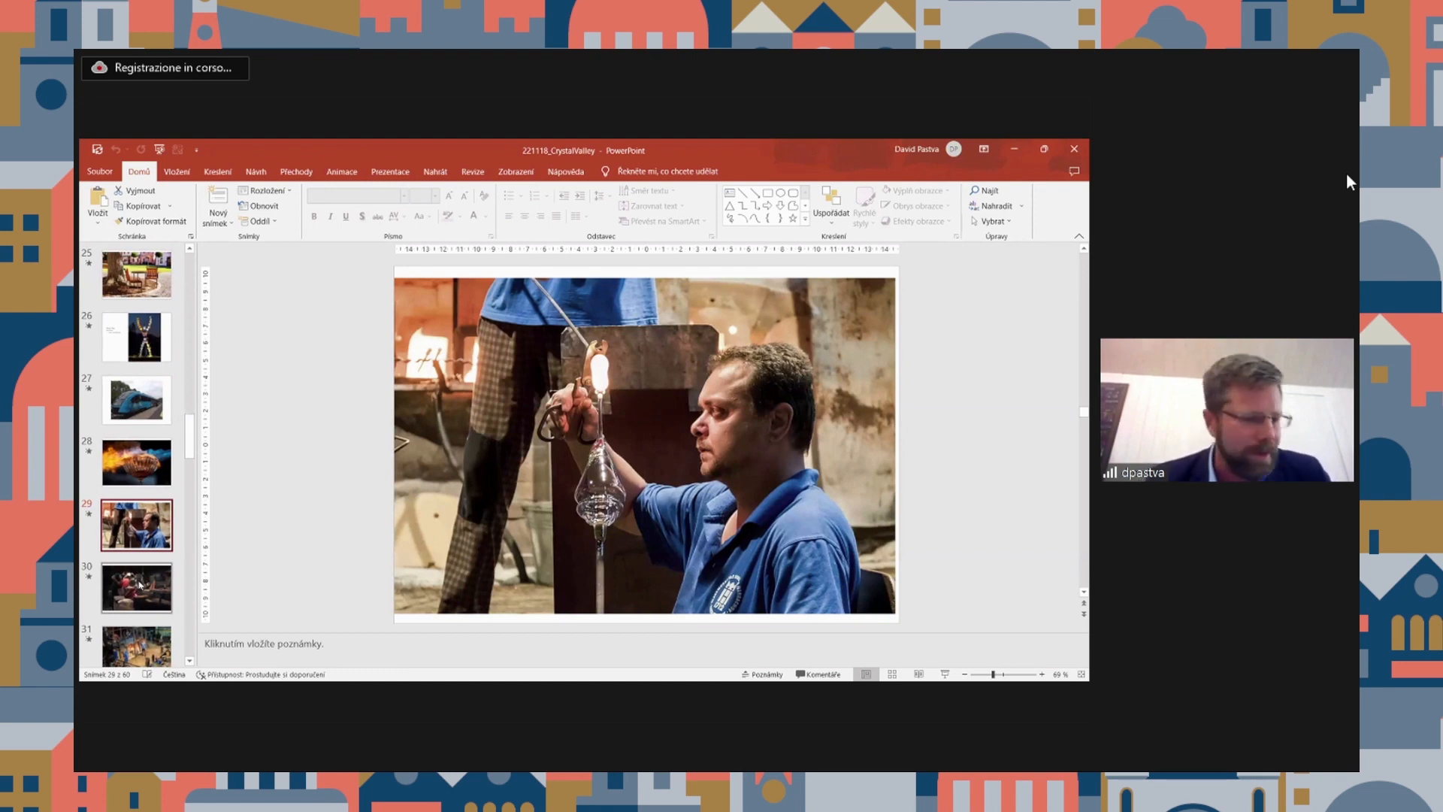
click(135, 588)
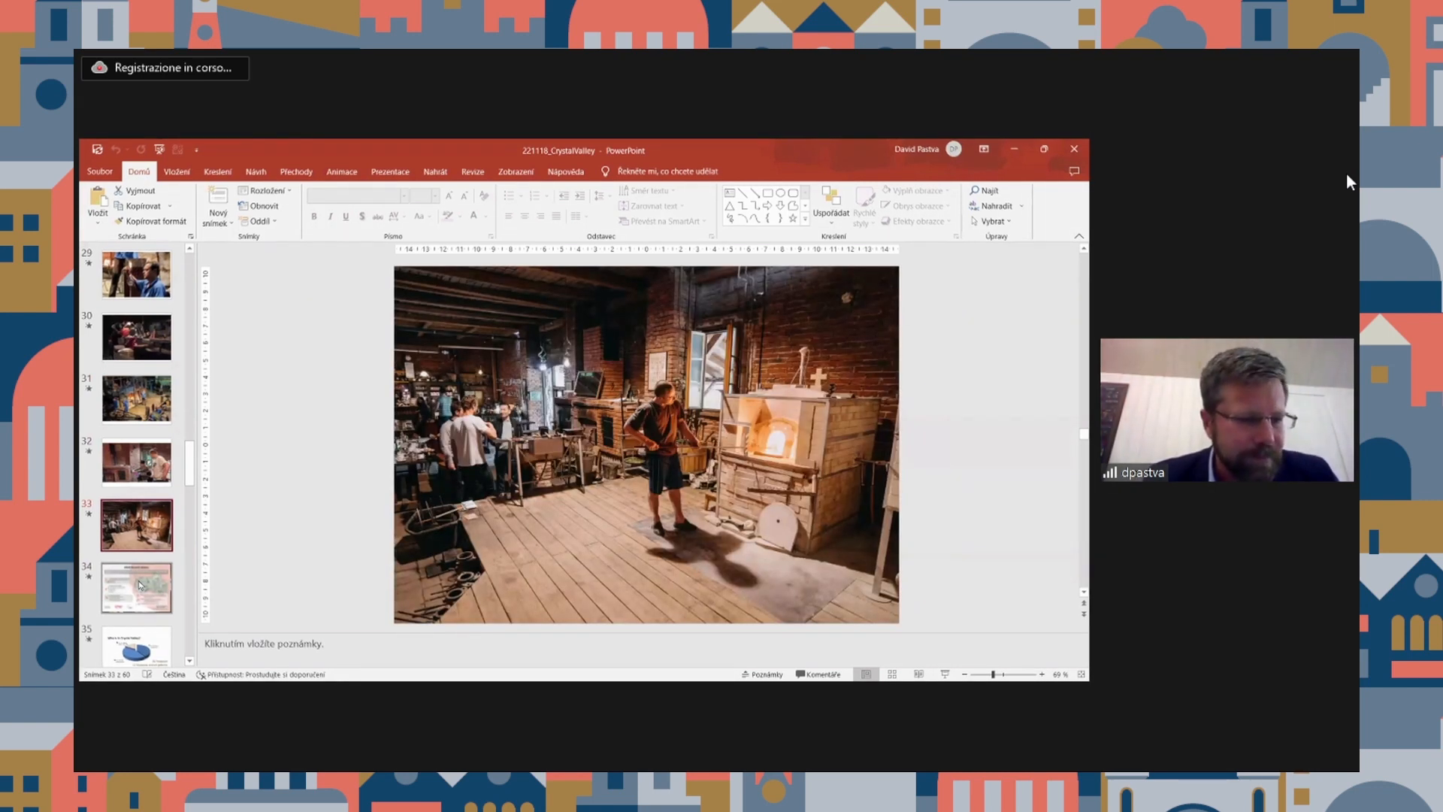
Step: Show slide 35, the 'Who is in Crystal Valley?' pie chart of producers, museums and schools
click(137, 588)
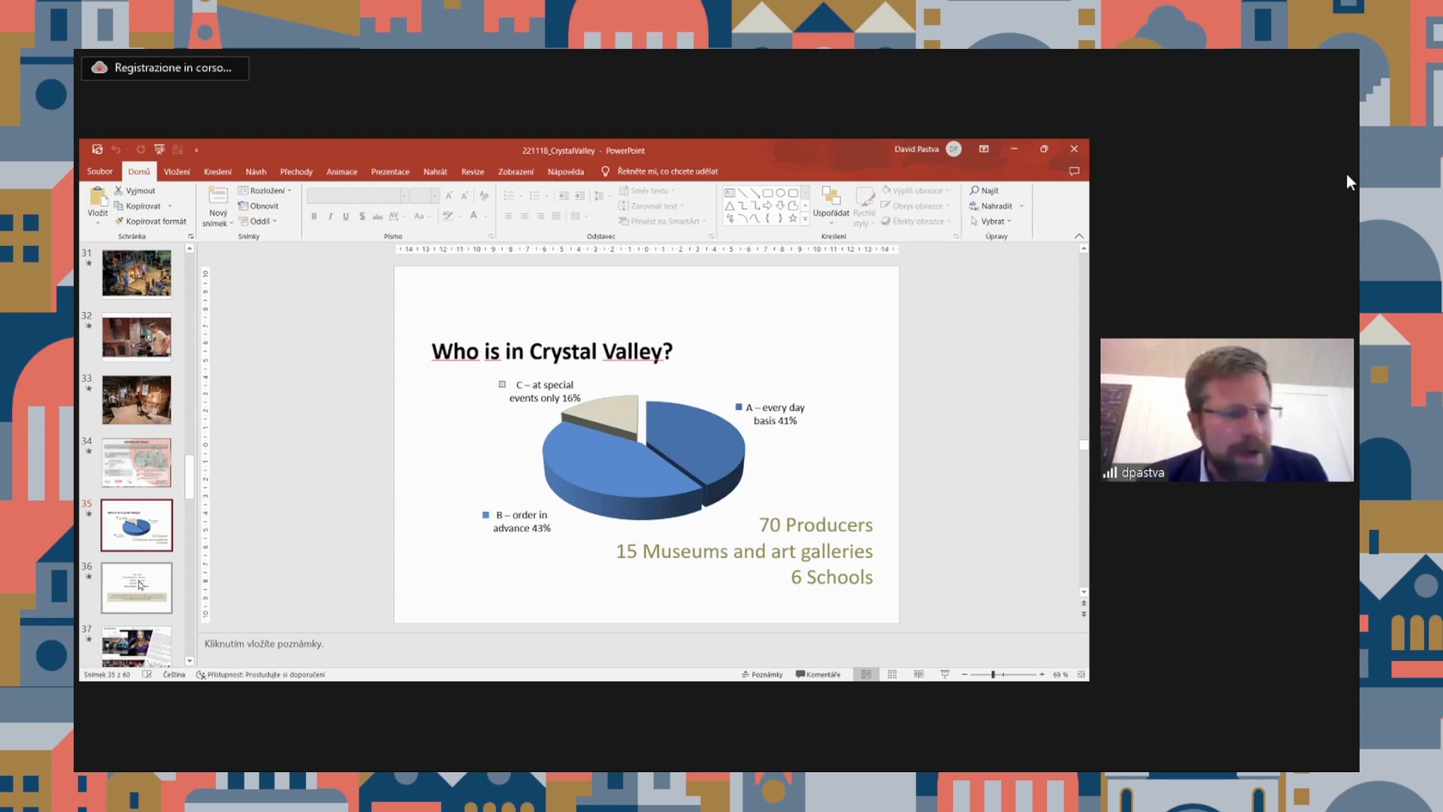
Step: Pass the New York Times article slide and show slide 39, '2022 Mezinárodní rok skla'
click(137, 588)
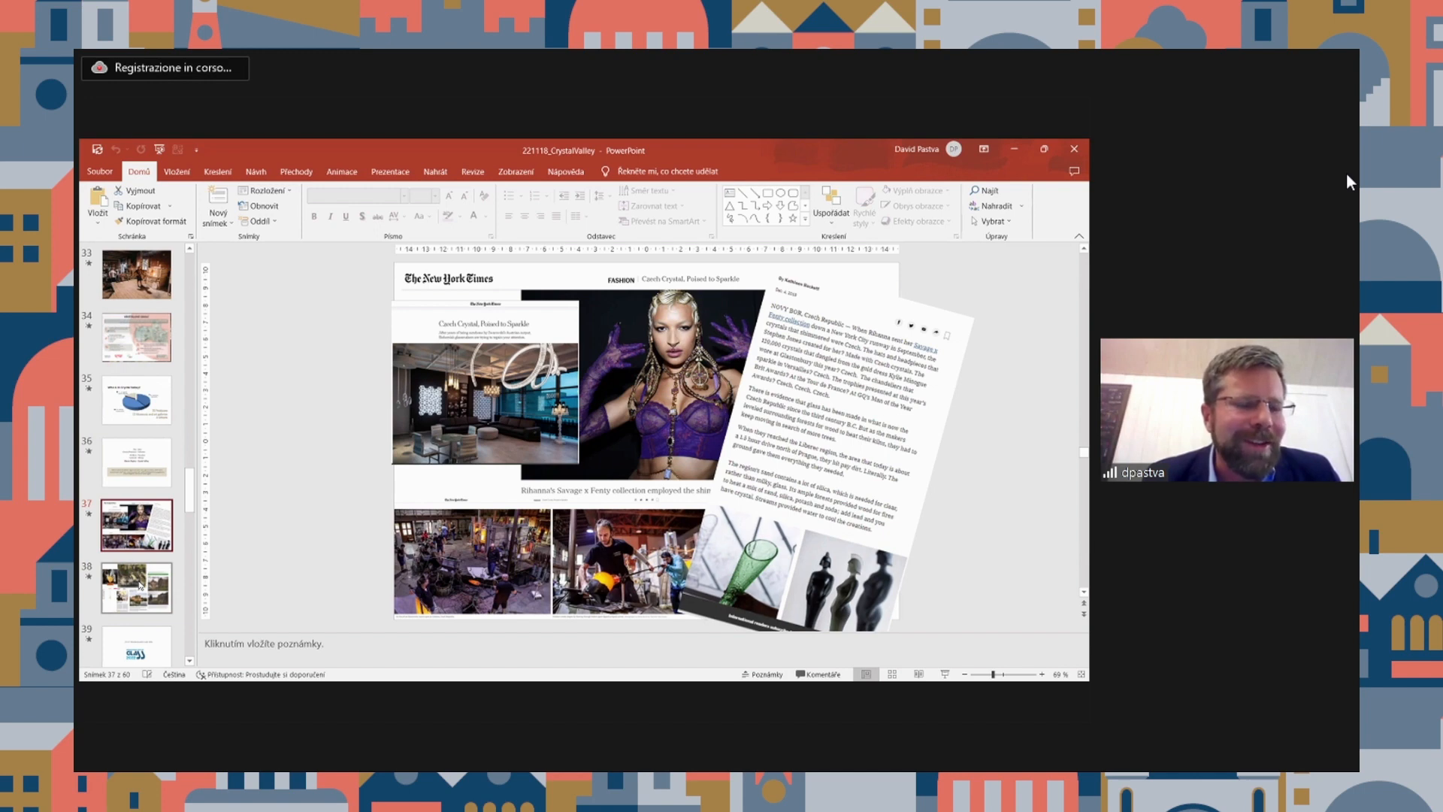
click(135, 588)
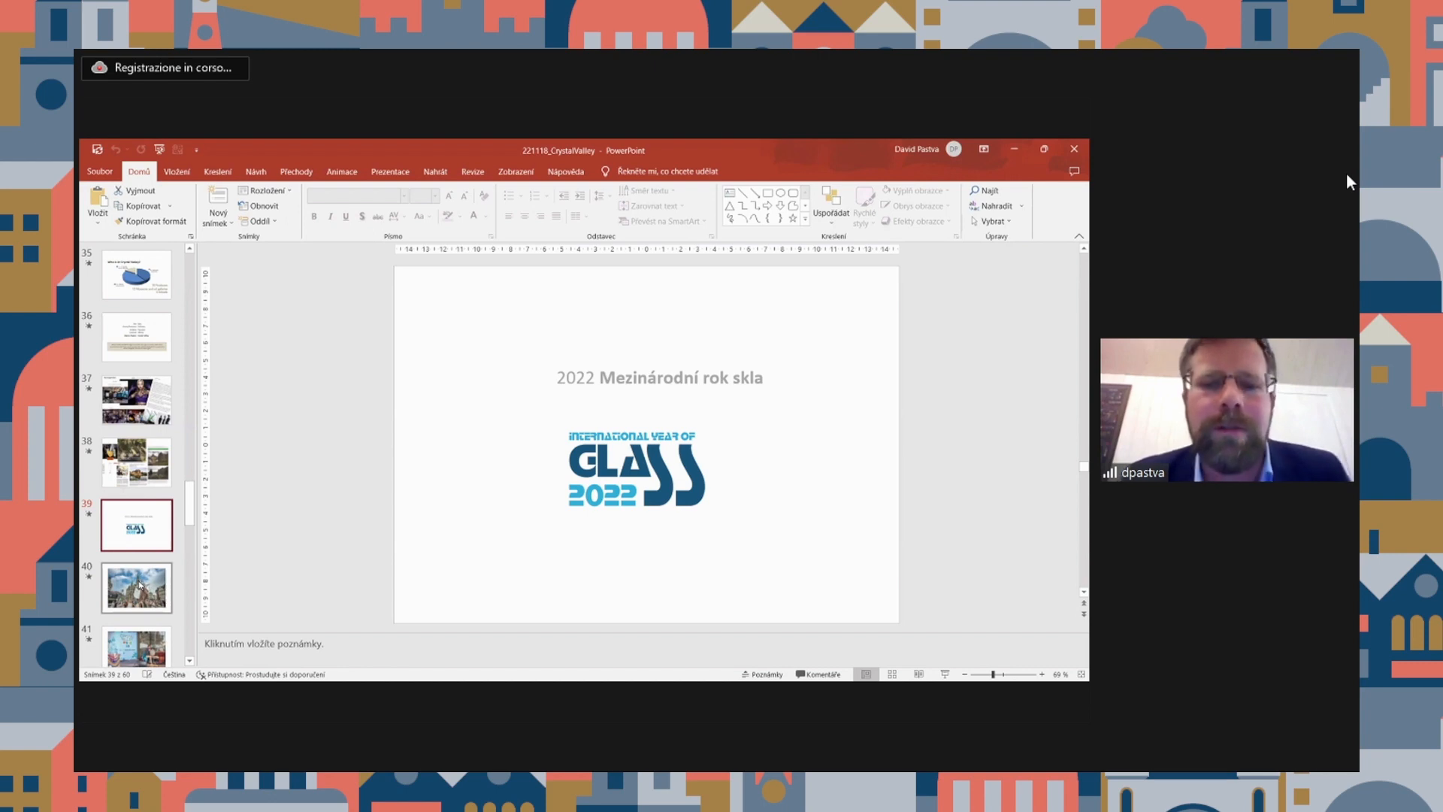
Step: Advance through the Crystal Valley Week and evening event photos to slide 49, the fashion show runway
click(137, 588)
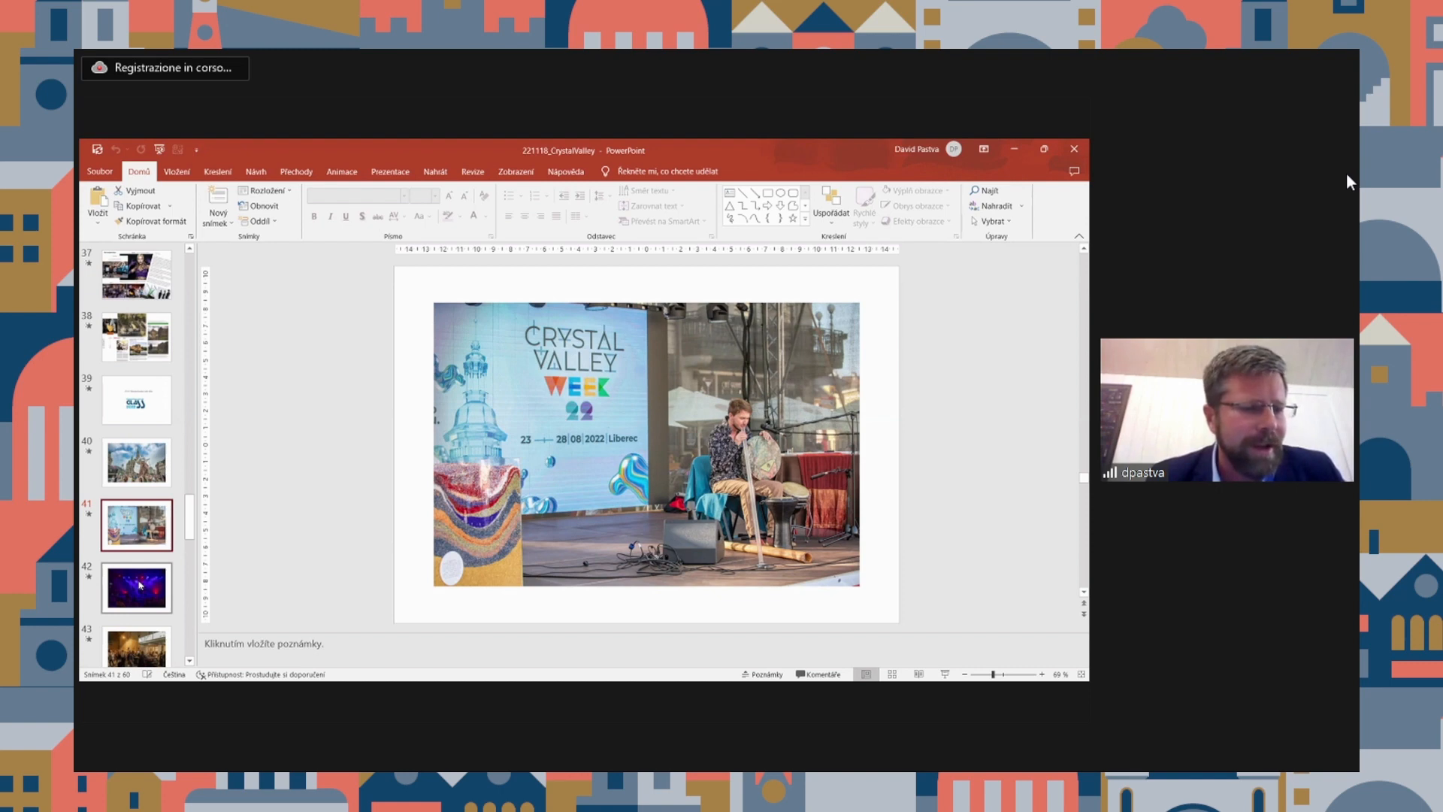
click(135, 588)
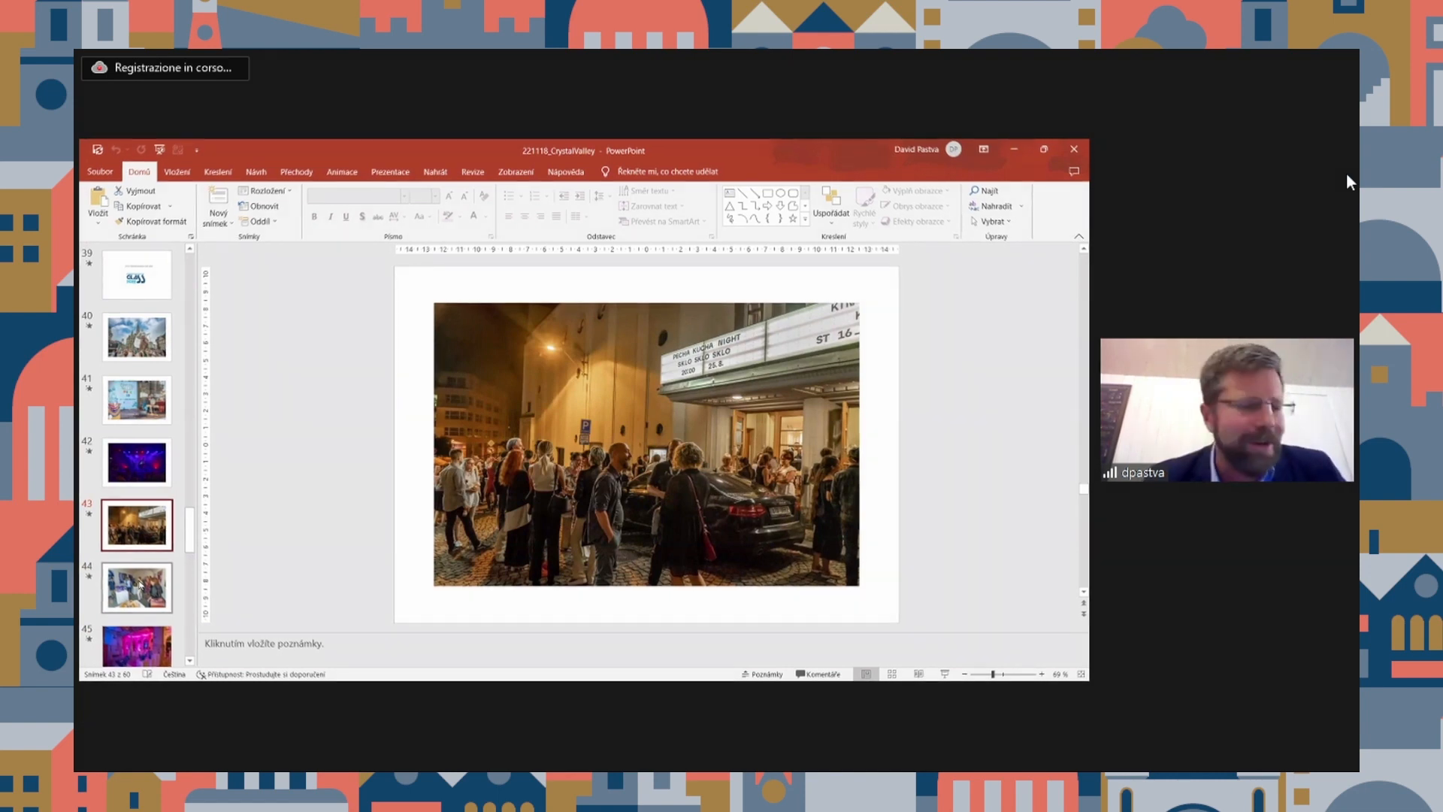
click(137, 588)
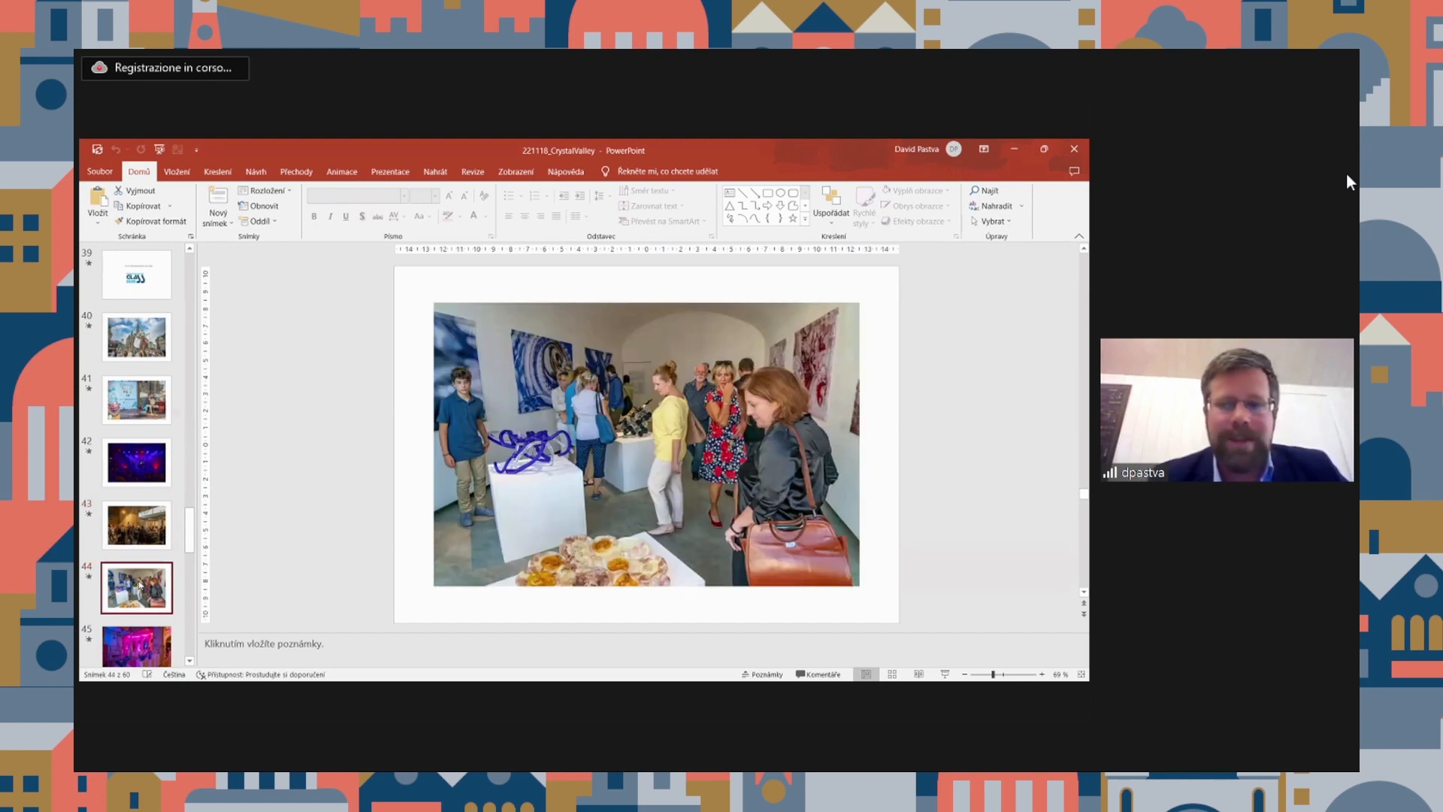
scroll(down, 3)
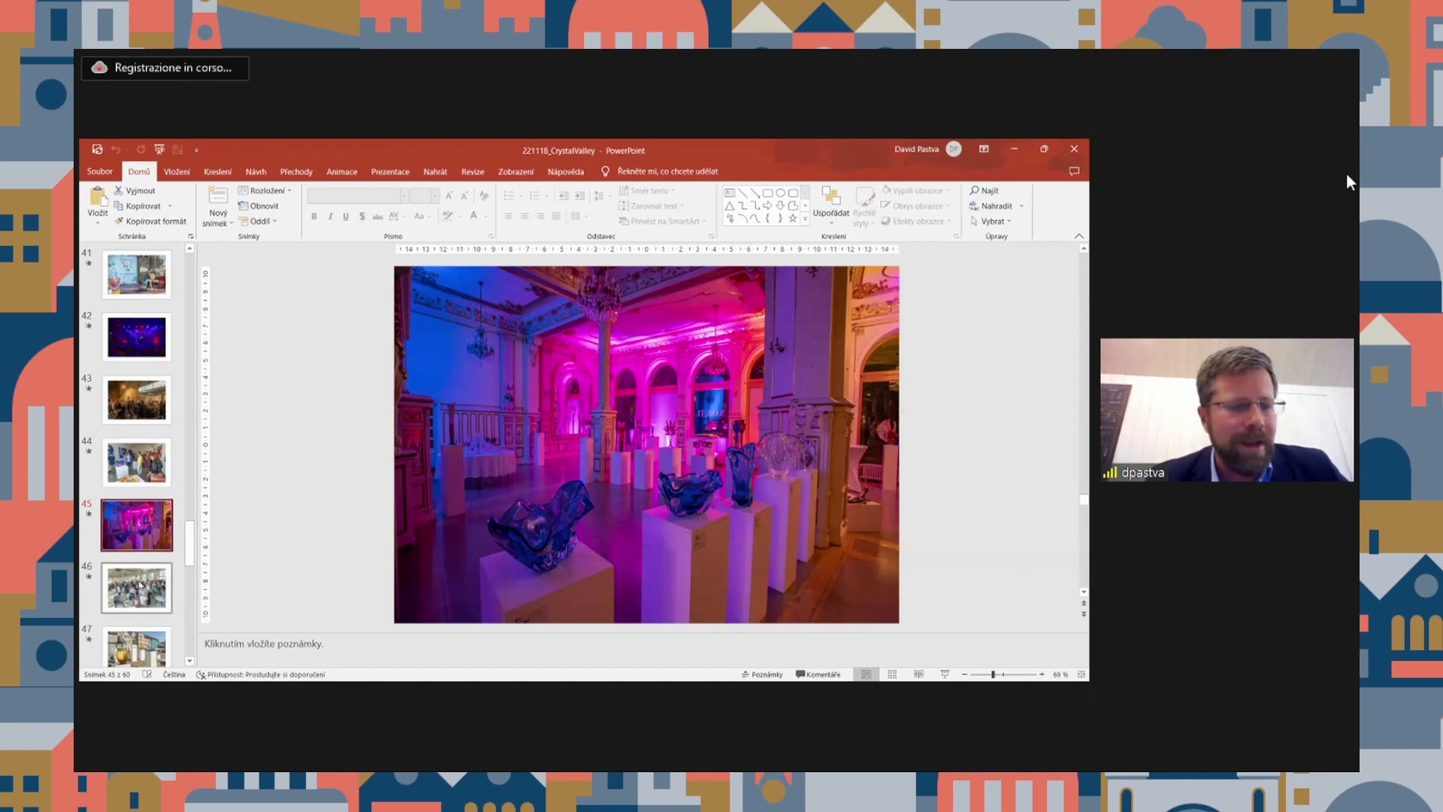
click(137, 588)
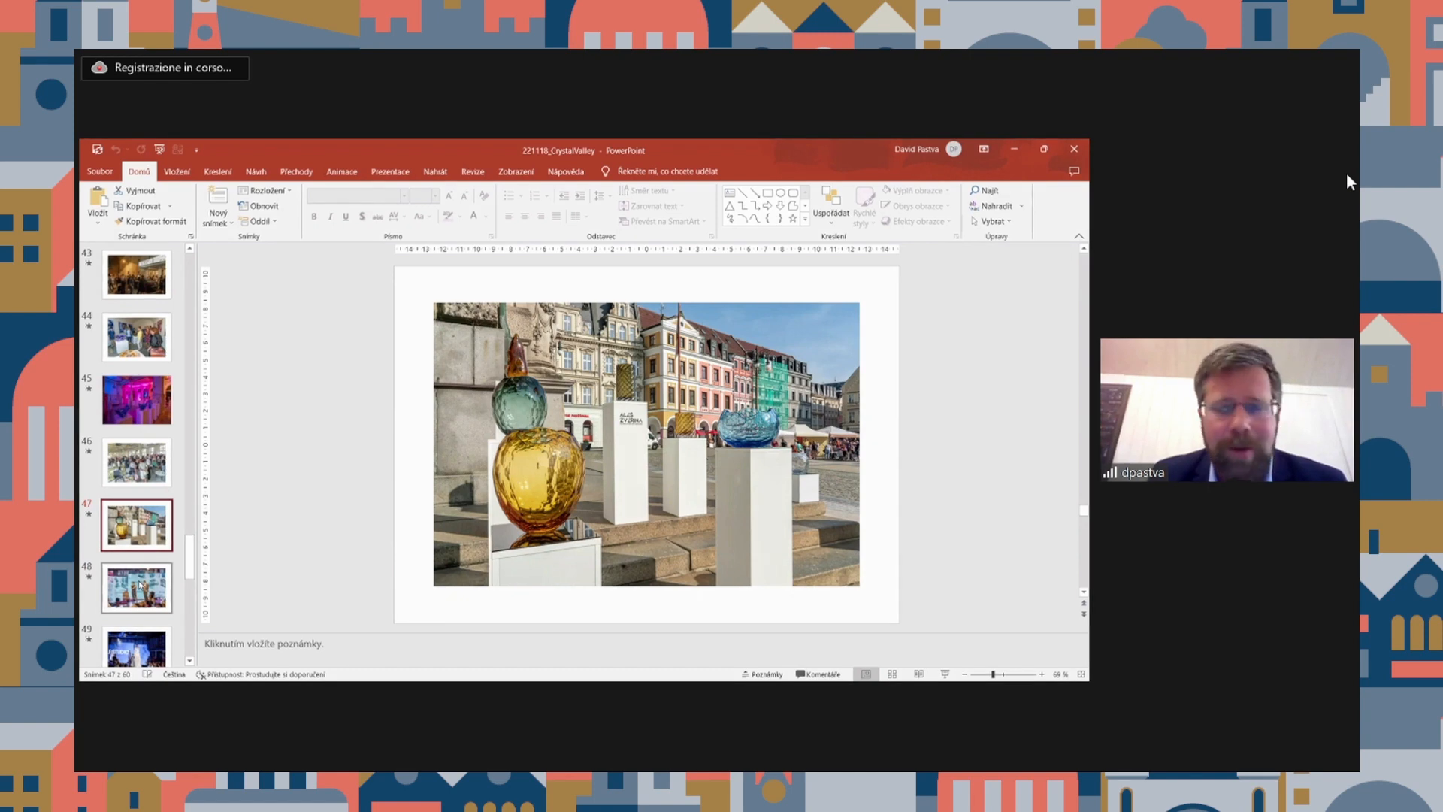
click(137, 588)
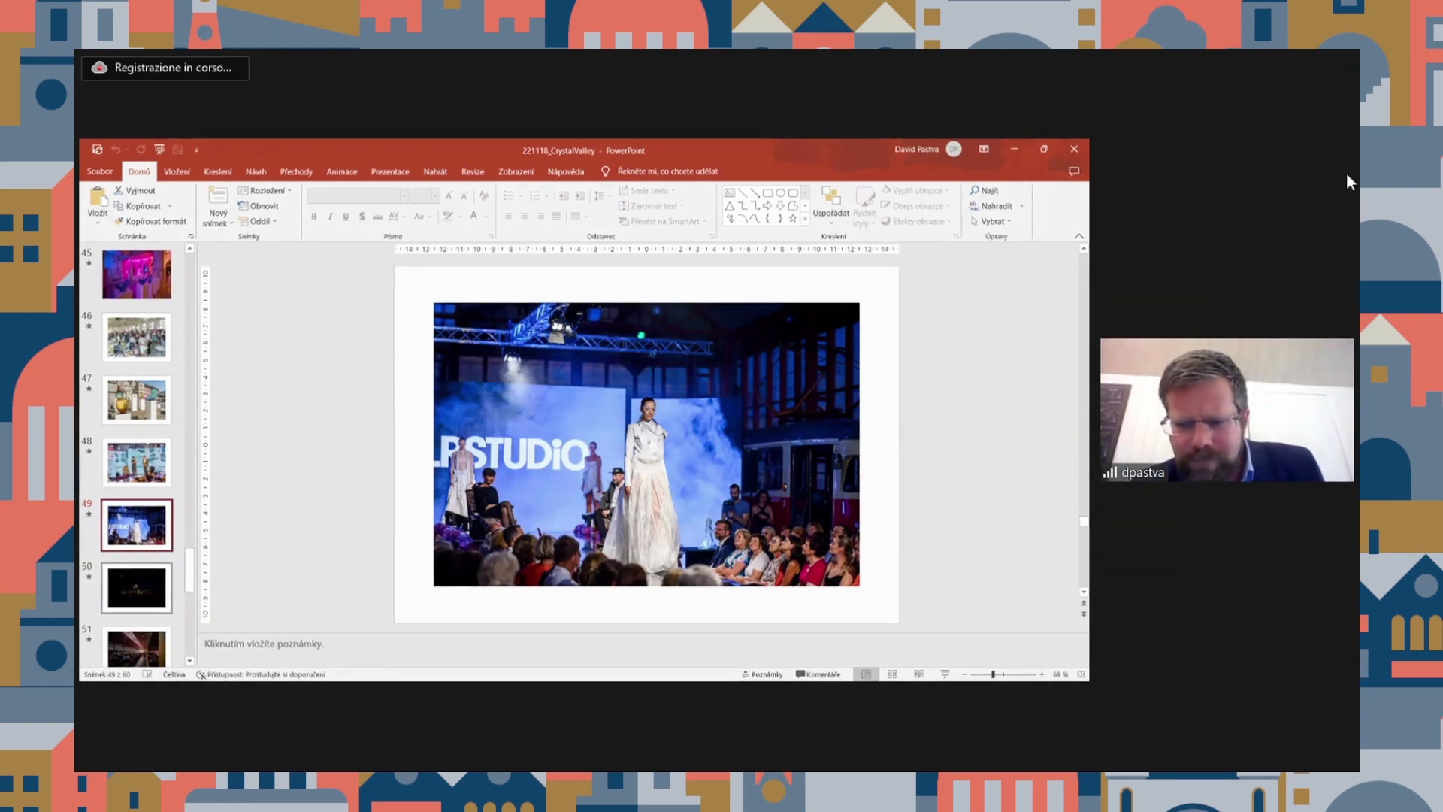
Step: Advance from the fashion show slide through the event photos to 'Crystal Valley Week 2023 (Liberec)', 28. 8. – 2. 9. 2023
click(137, 588)
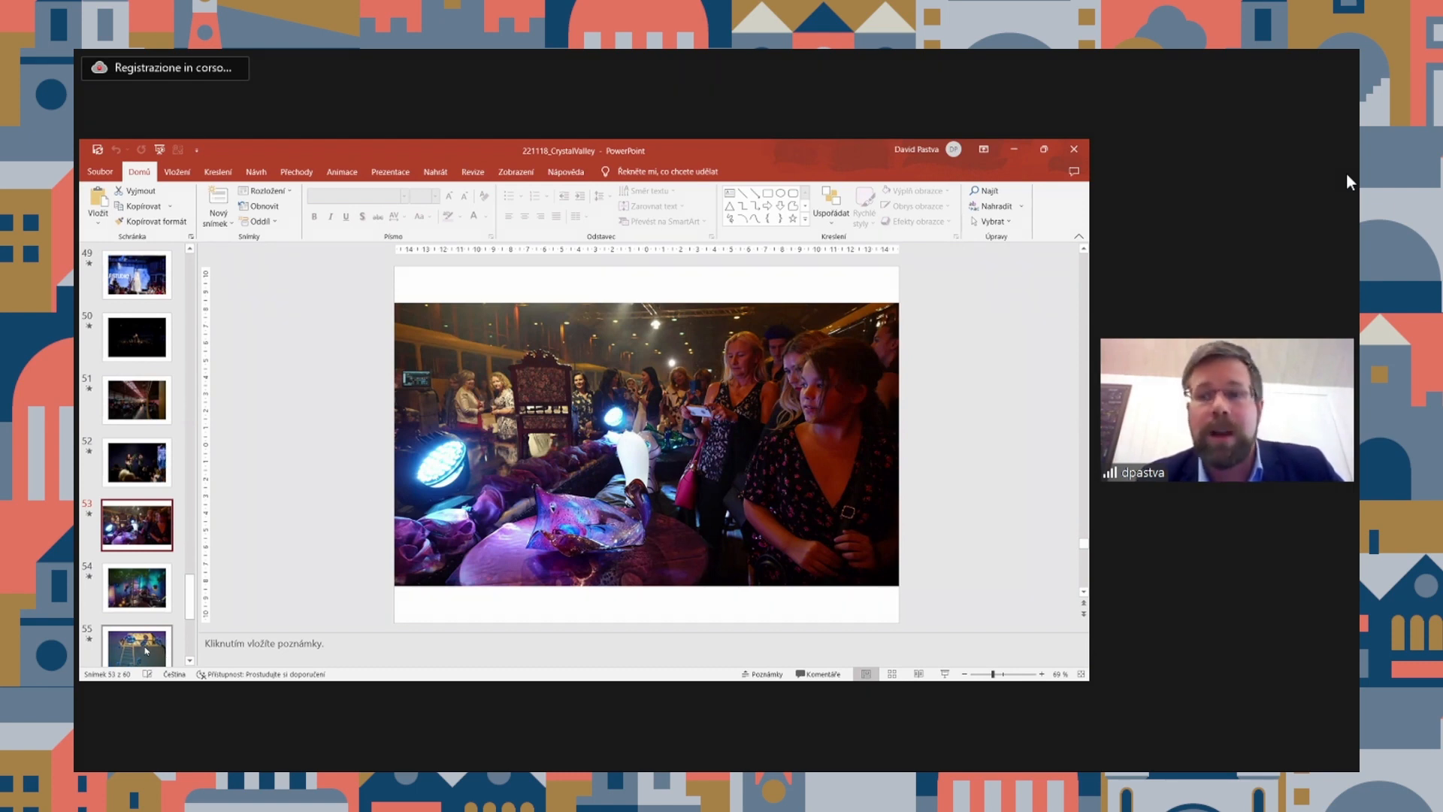
click(137, 588)
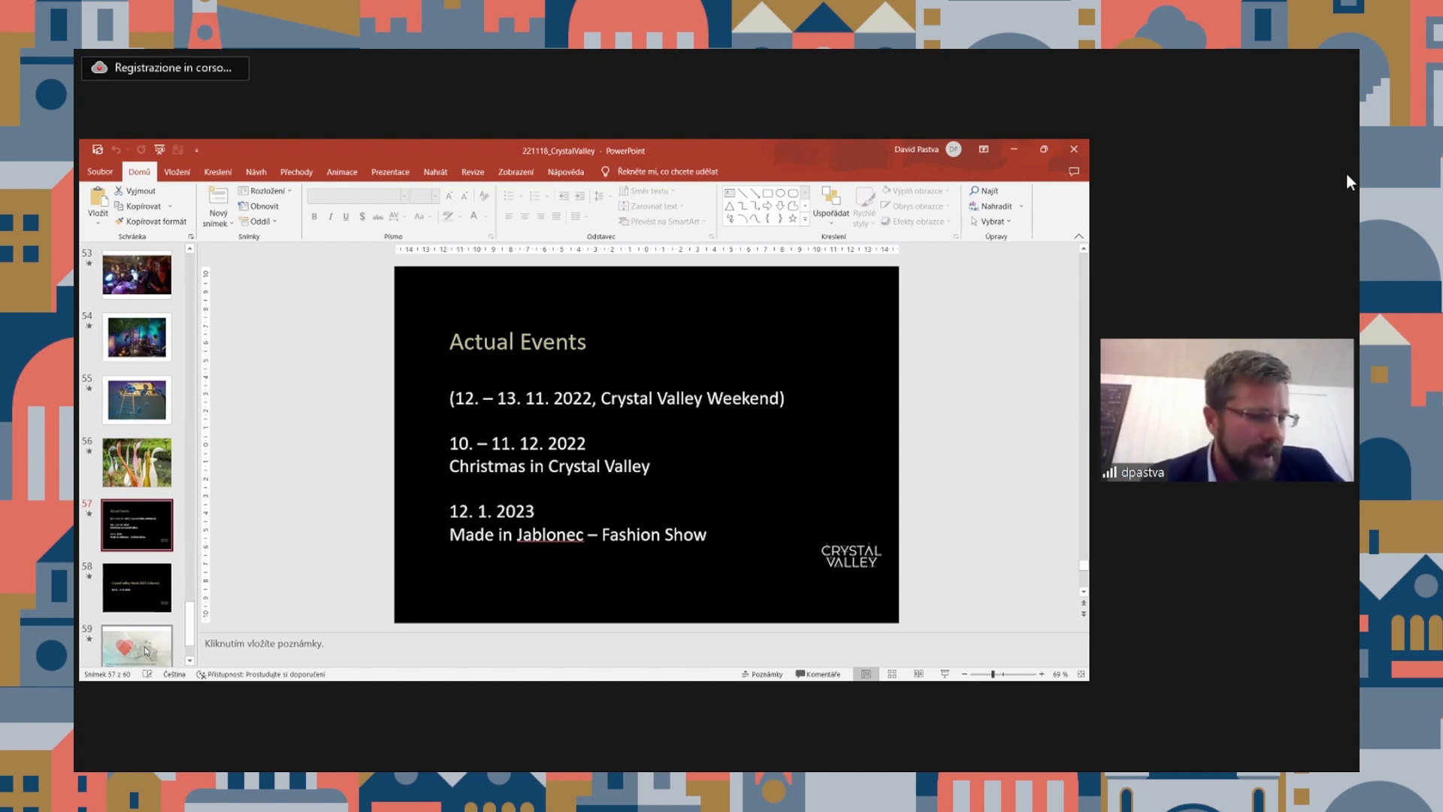
click(137, 586)
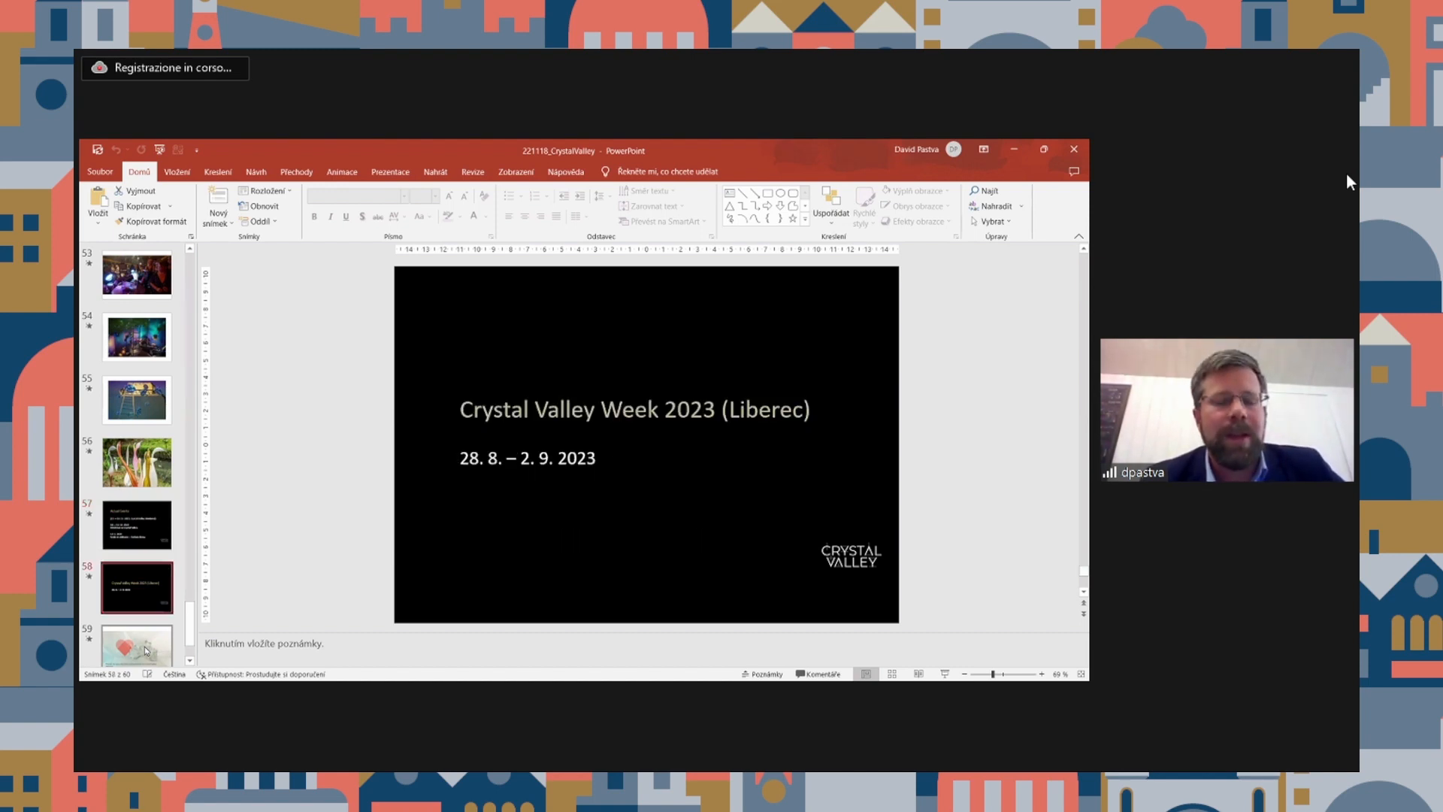